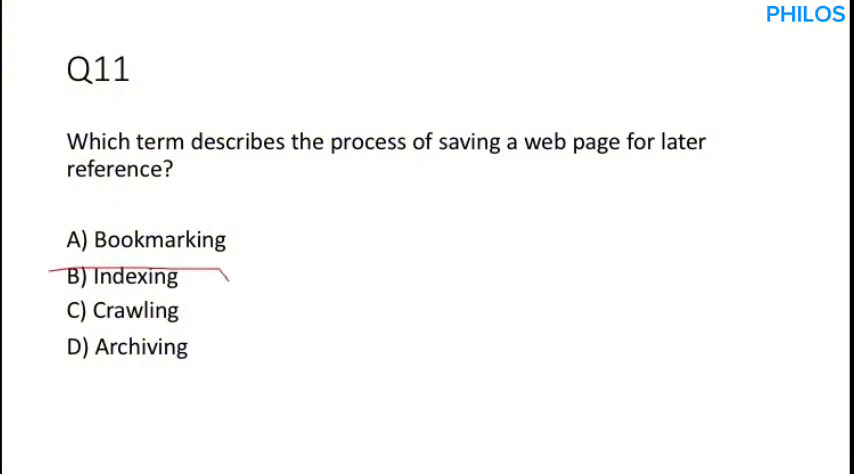
- Advance the slideshow to question 12 on netiquette
key("Right")
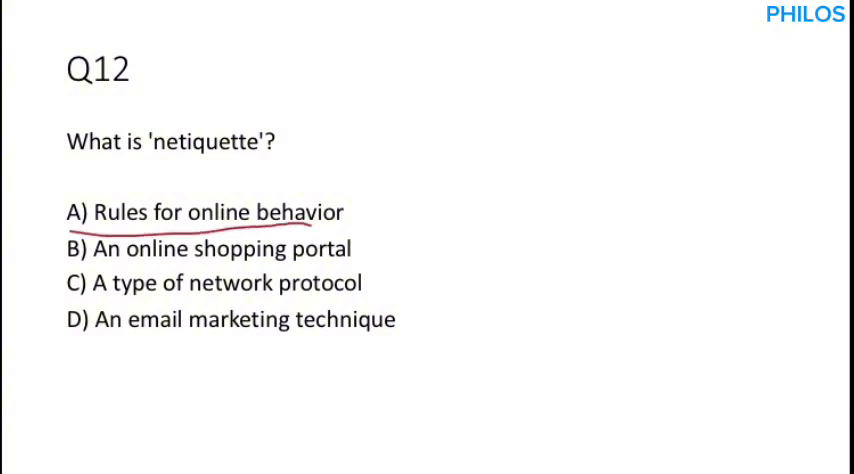